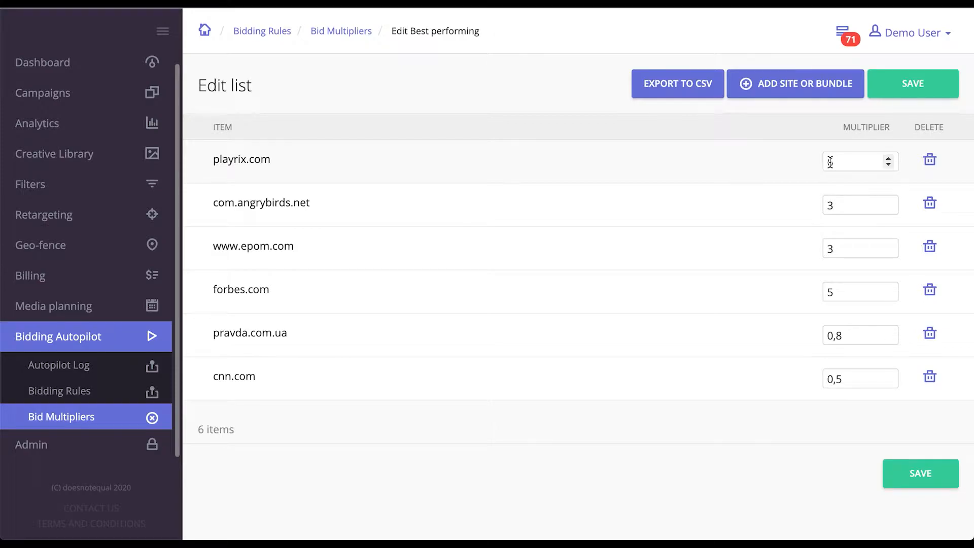
Step: Set playrix.com's Best performing multiplier to 6 and go to the Bidding Rules page
text(6)
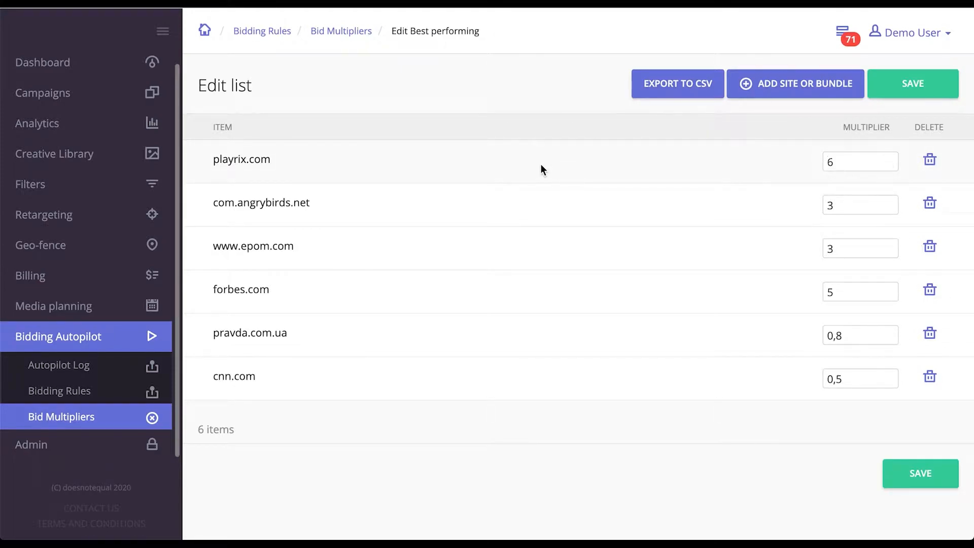
mouse_move(283, 150)
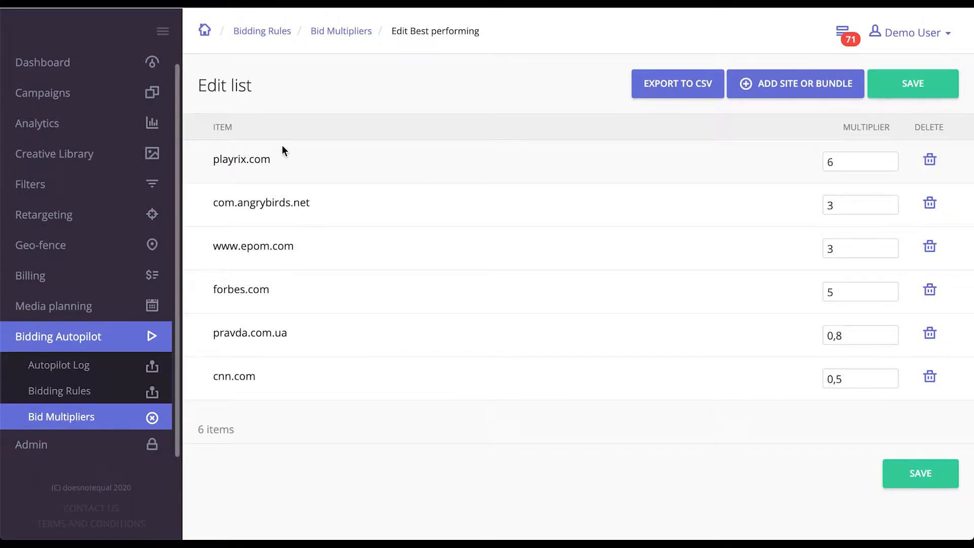
double_click(241, 159)
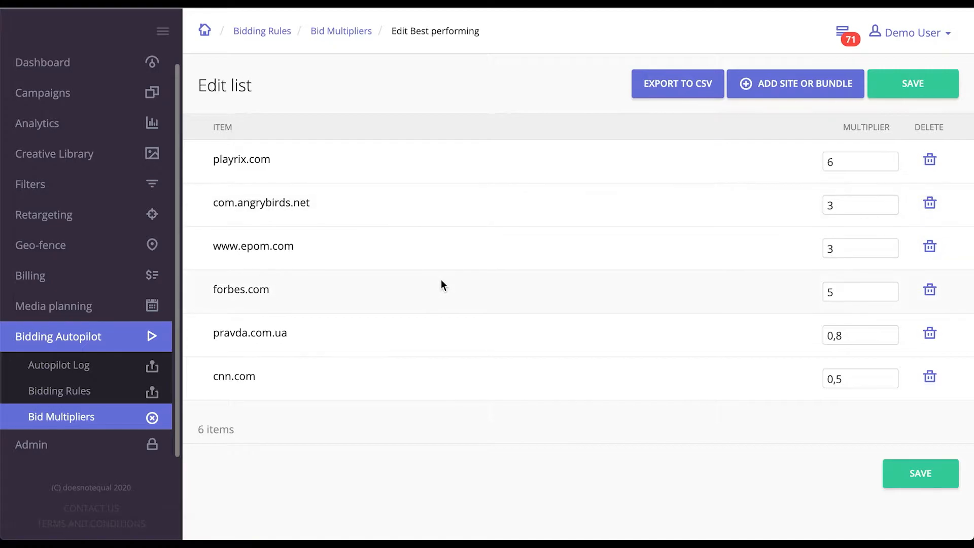
mouse_move(610, 247)
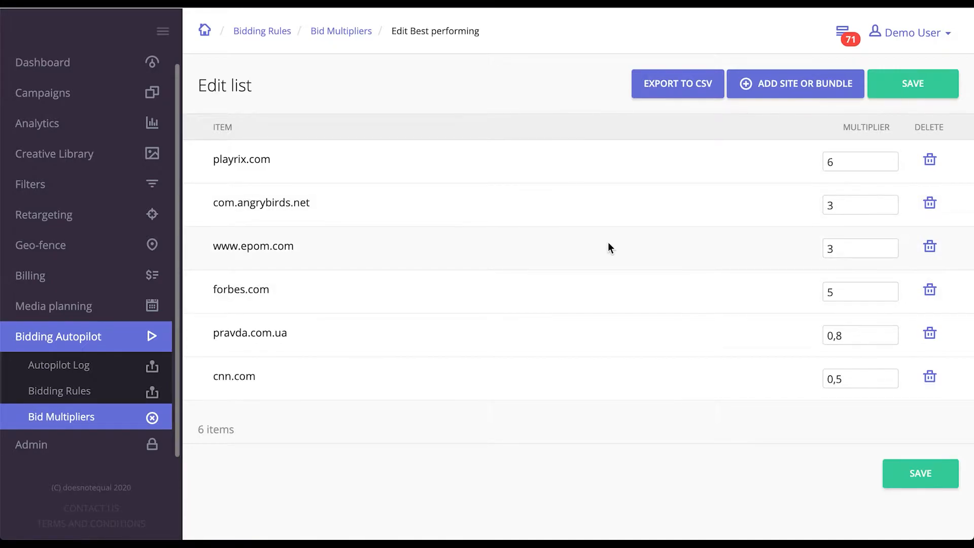
click(60, 390)
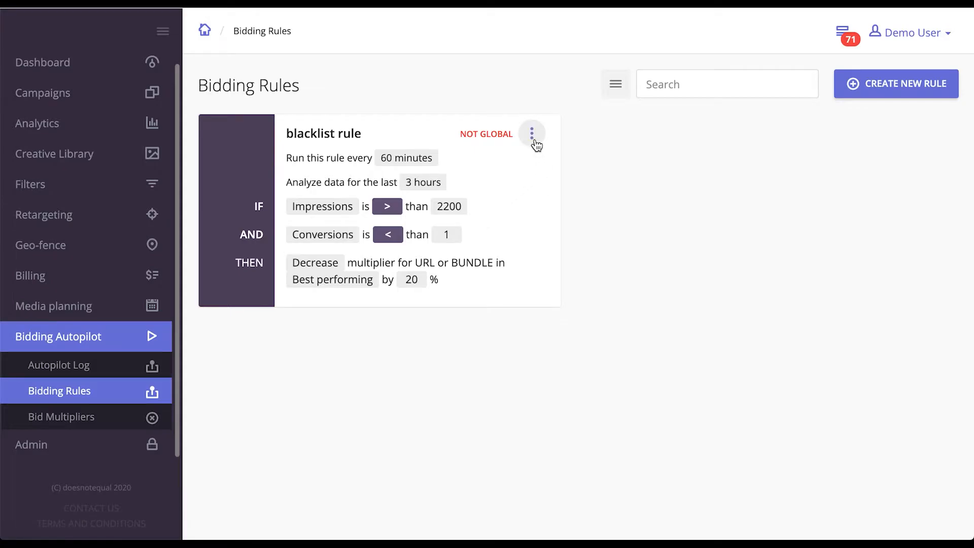
Step: Edit the blacklist rule and show the metric choices for its first condition
click(531, 132)
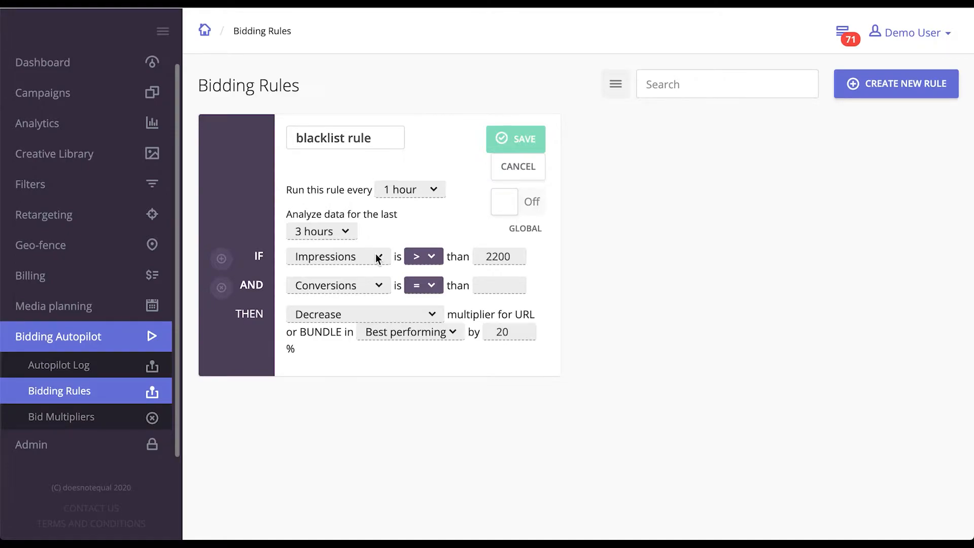
click(335, 256)
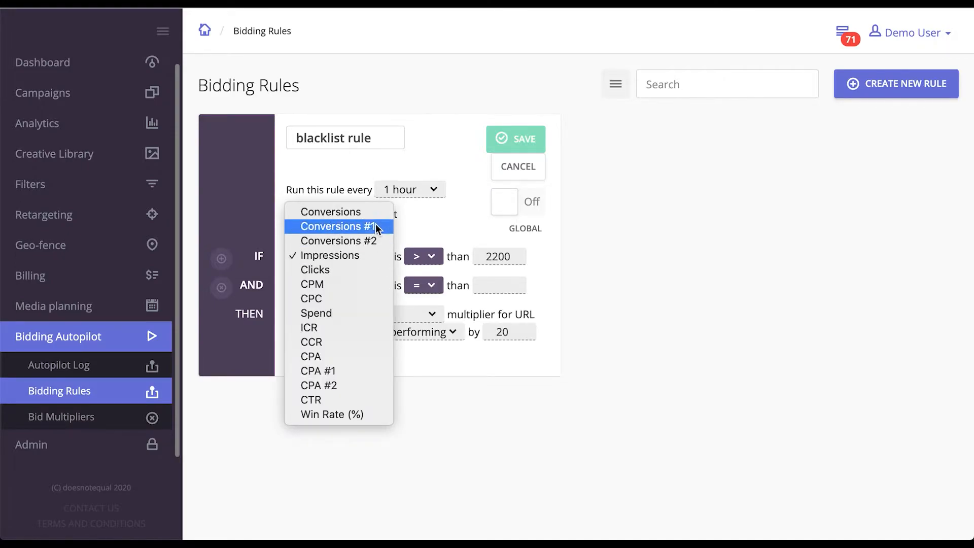
mouse_move(365, 260)
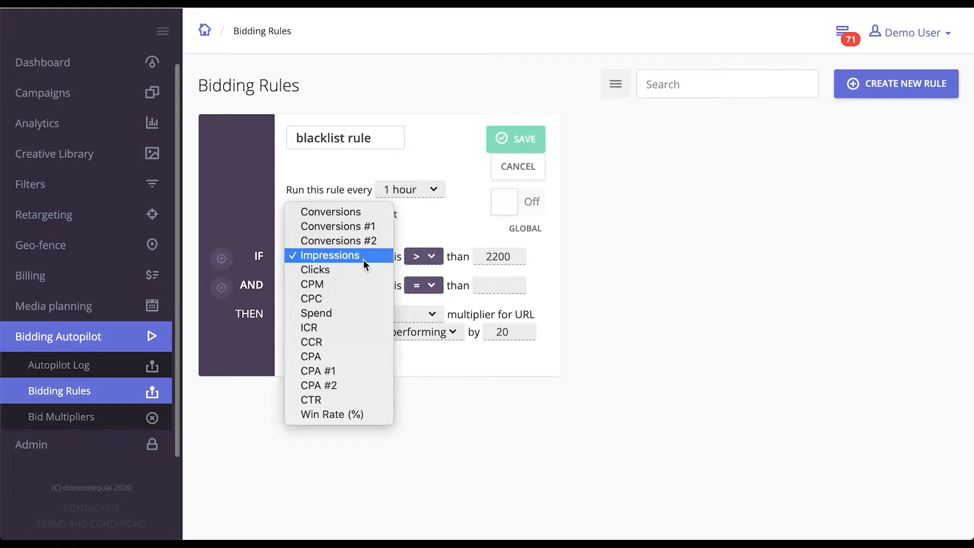
mouse_move(332, 327)
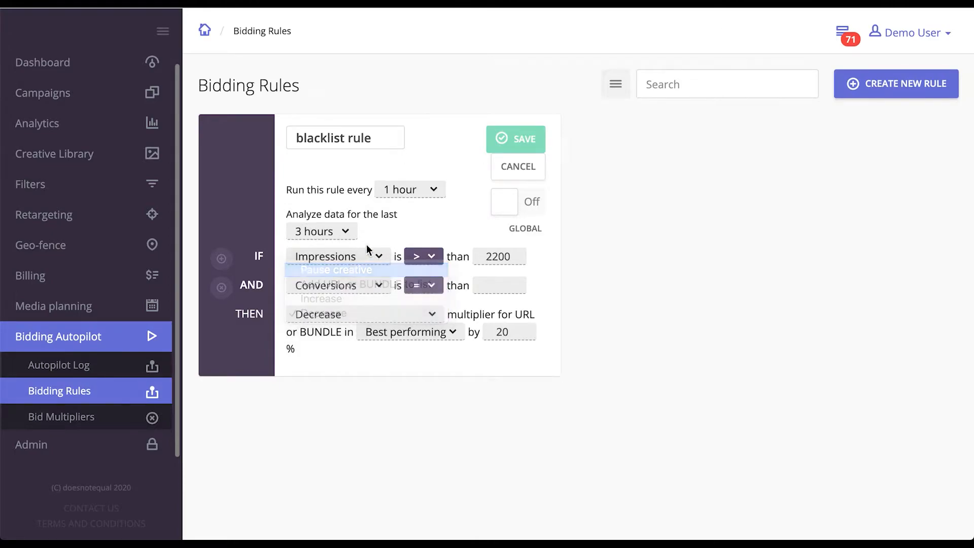
Step: Make the rule pause the creative and set the Conversions operator to less-than
click(337, 270)
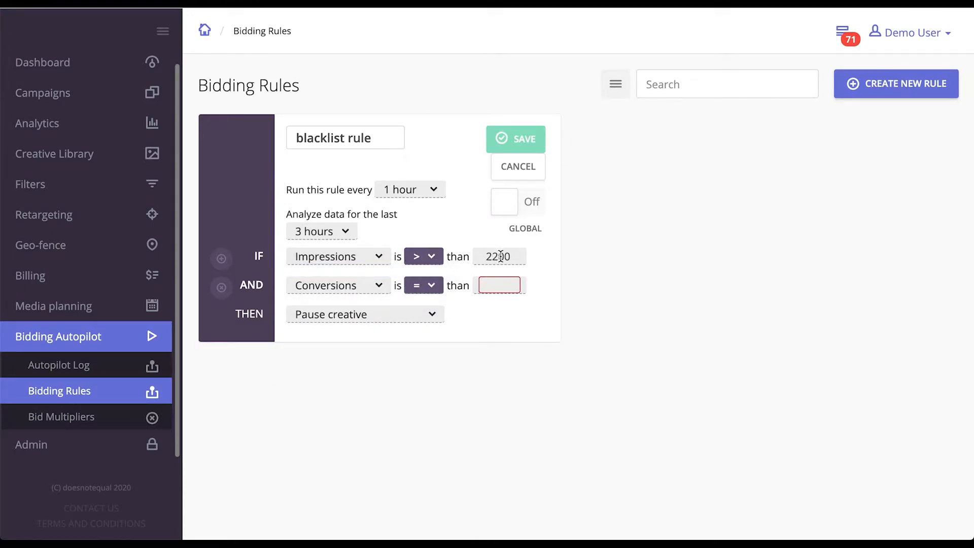
click(337, 285)
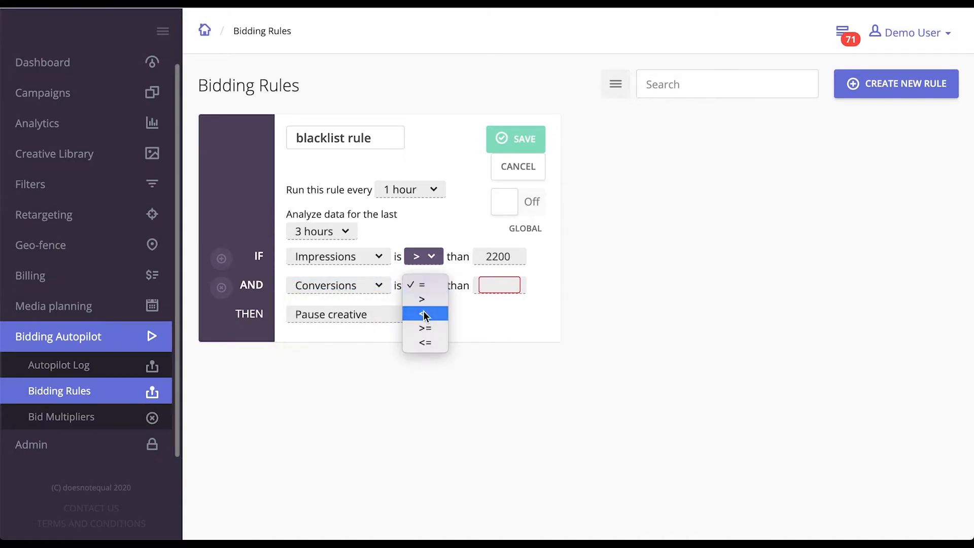
click(421, 314)
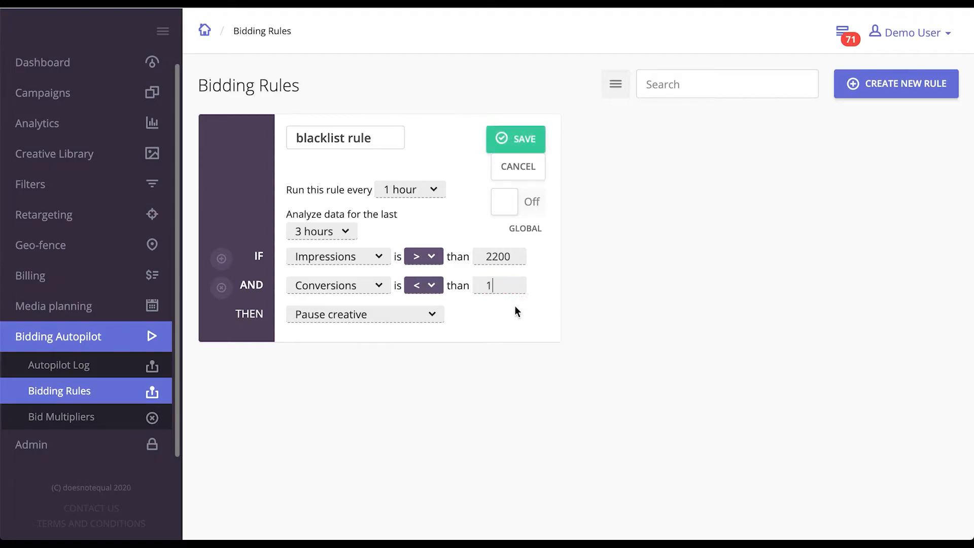
mouse_move(433, 319)
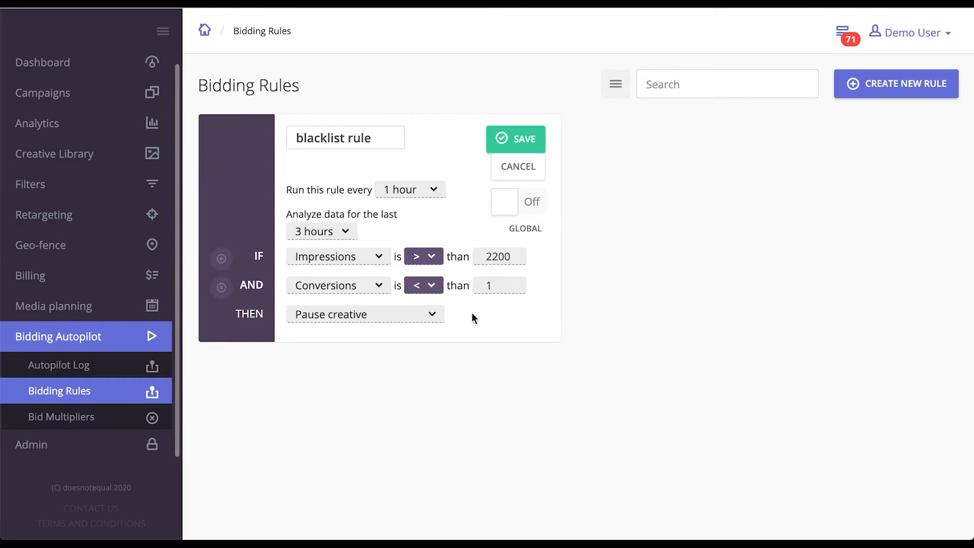
mouse_move(474, 255)
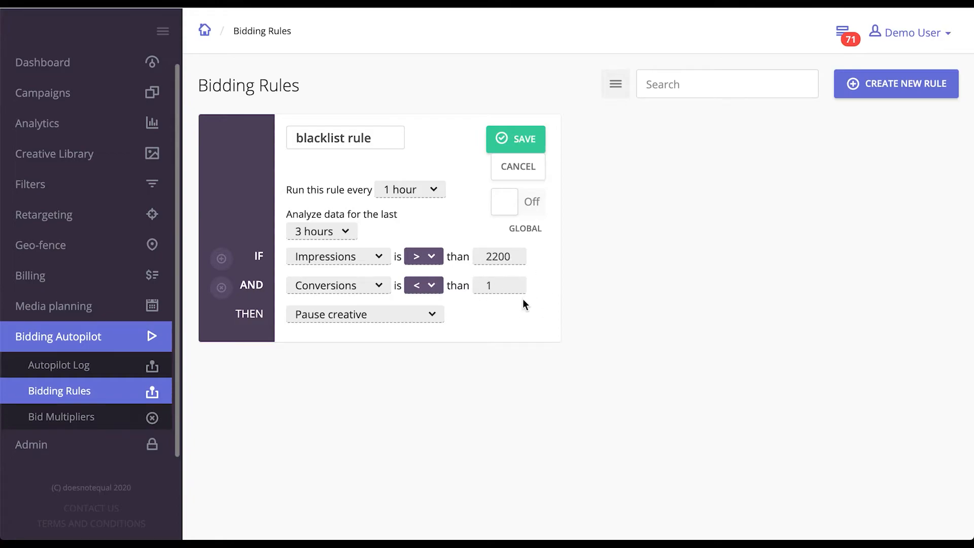
mouse_move(402, 316)
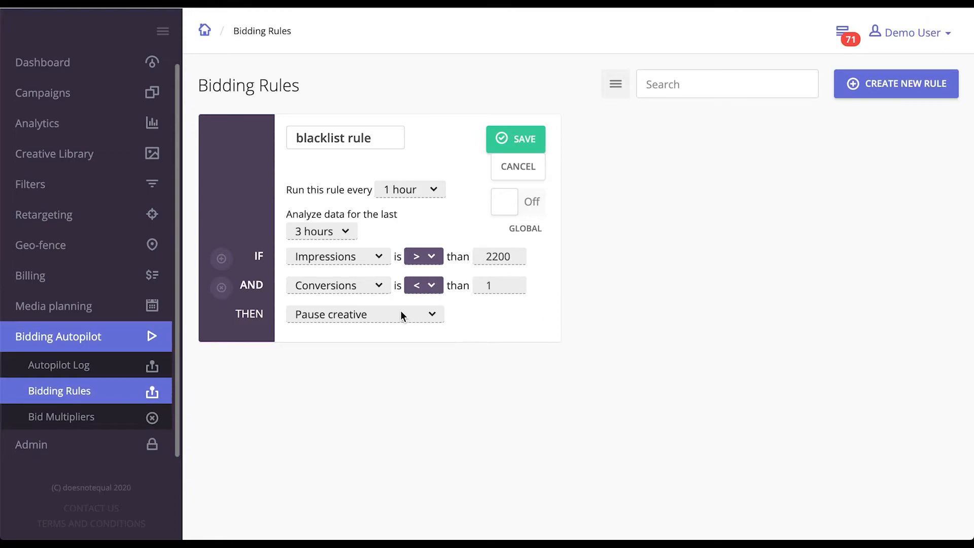
mouse_move(429, 318)
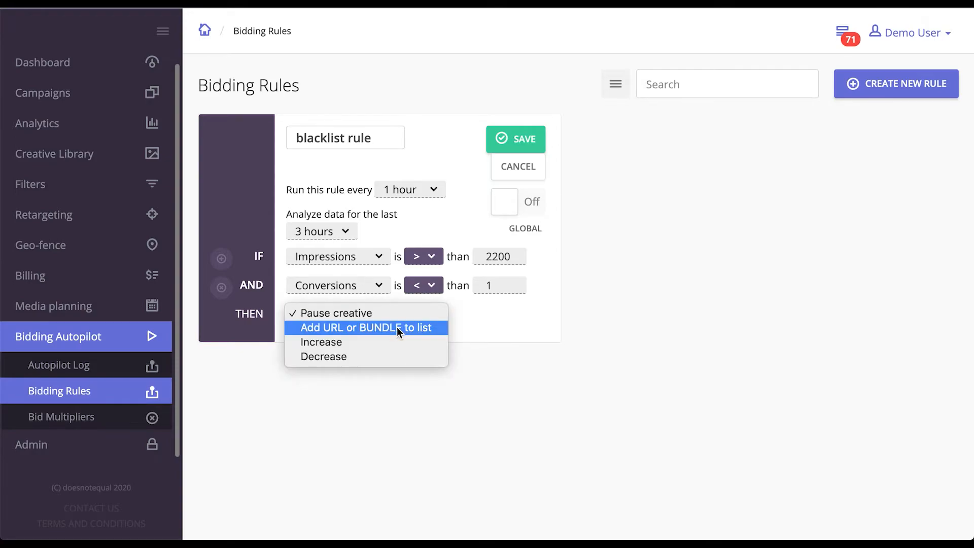
Step: Make the rule add the URL or bundle to list 1234, with the Conversions threshold set to 1
click(365, 327)
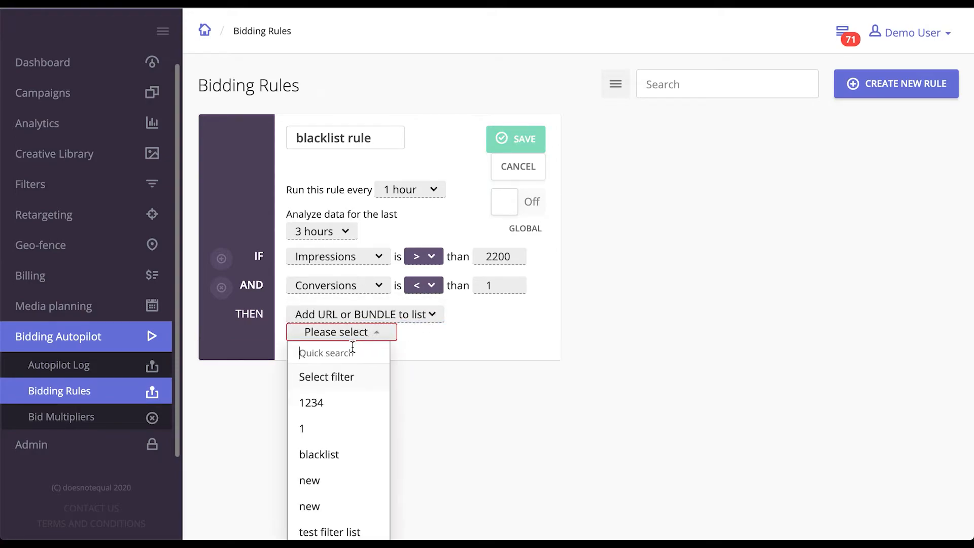
click(311, 402)
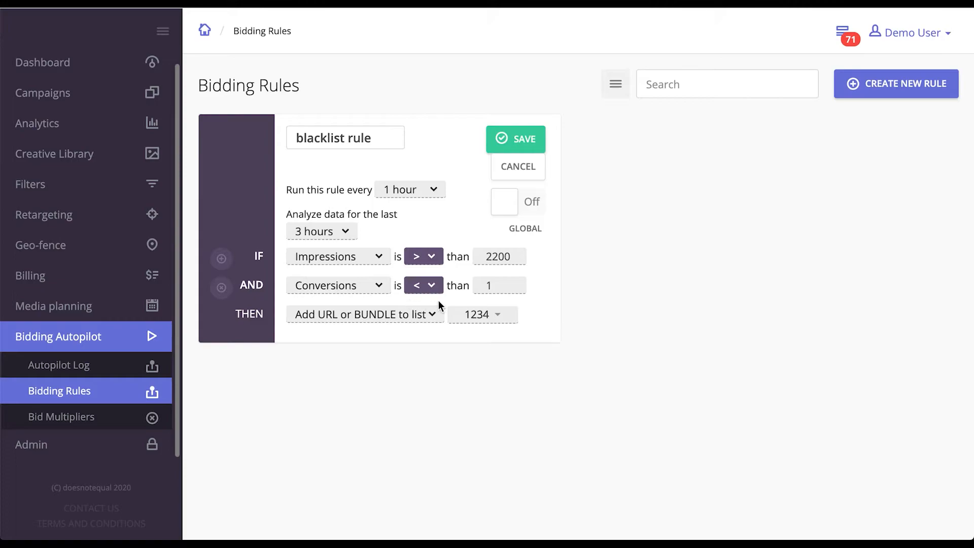
mouse_move(485, 337)
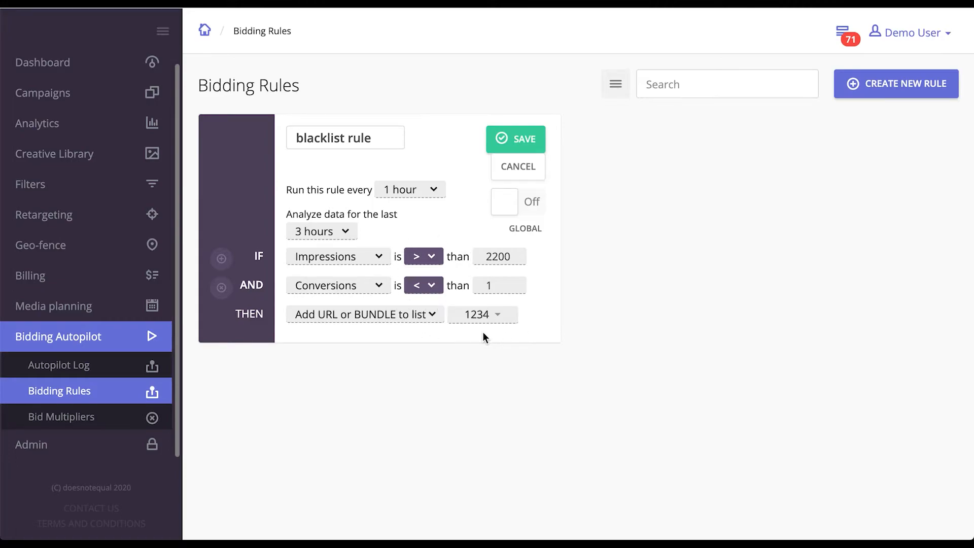
mouse_move(484, 334)
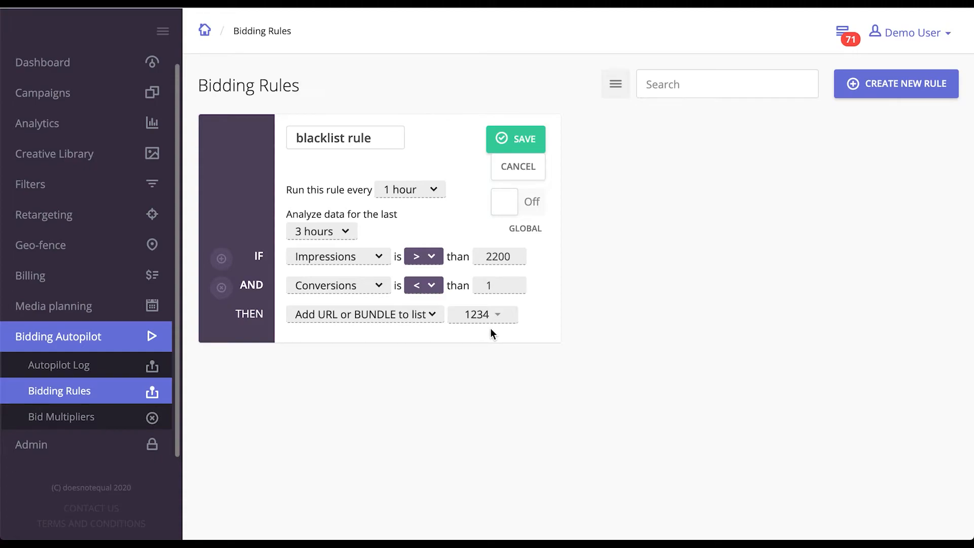
click(499, 285)
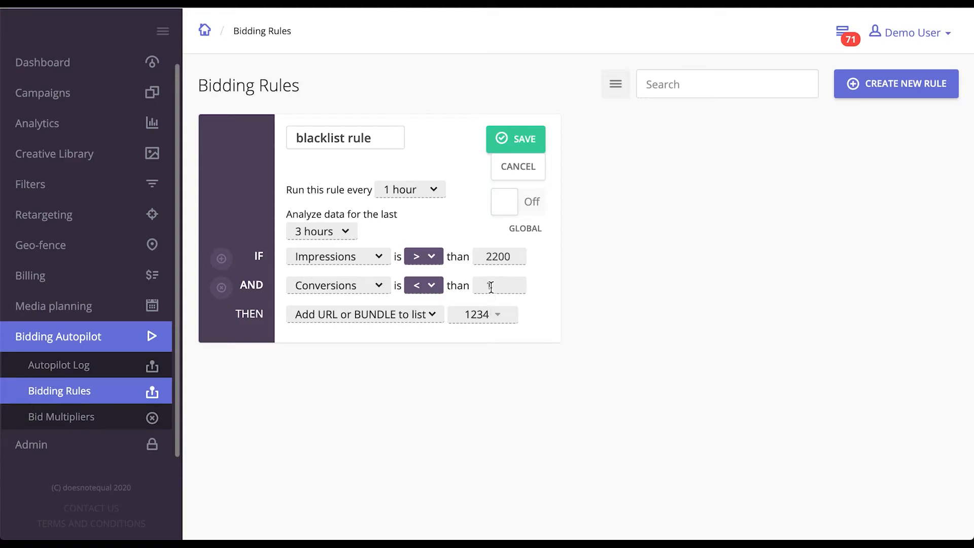
text(1)
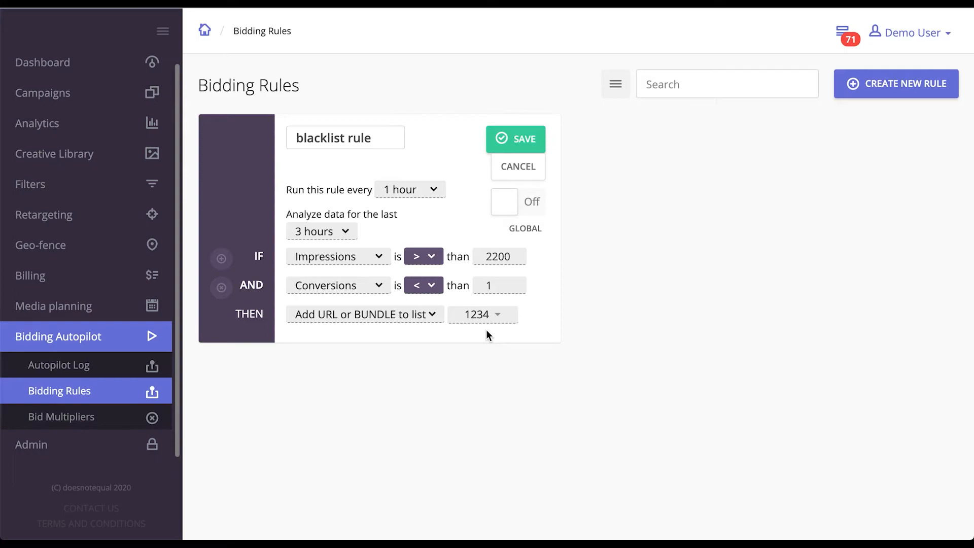
mouse_move(409, 318)
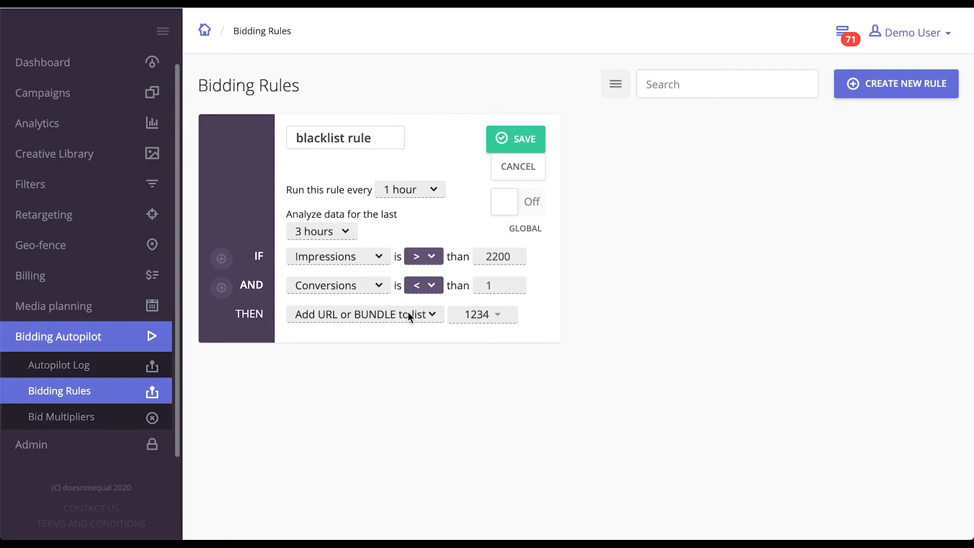
click(364, 314)
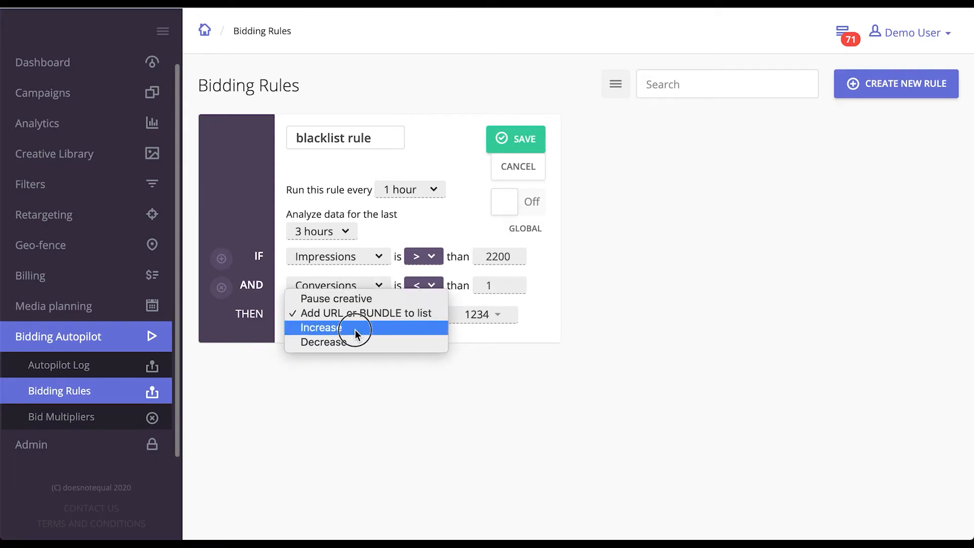
Step: Change the rule action to decrease the Best performing multiplier
click(318, 327)
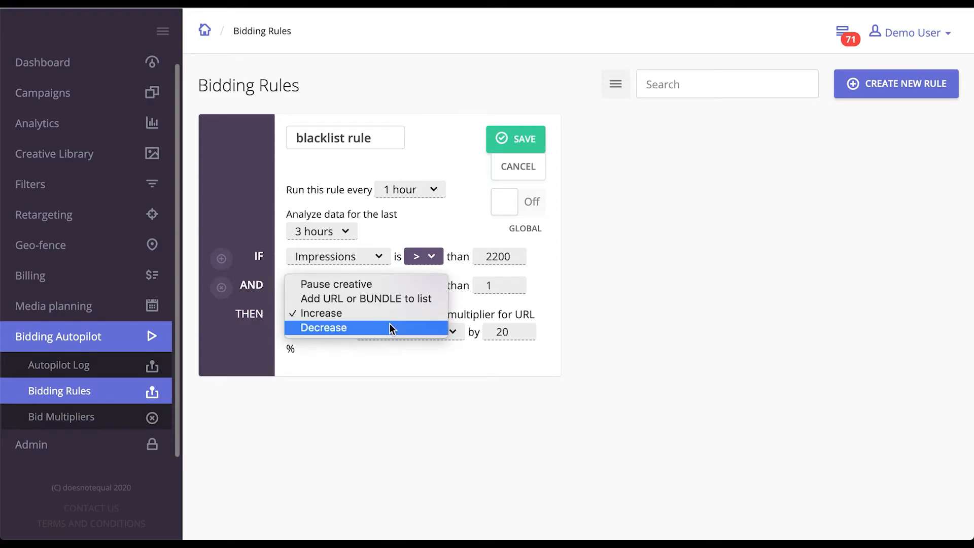
click(323, 327)
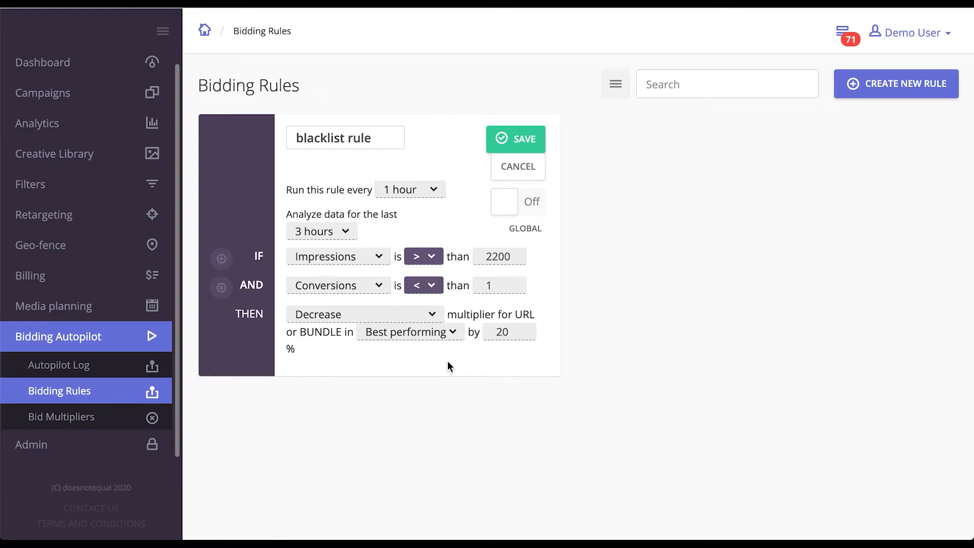
mouse_move(477, 309)
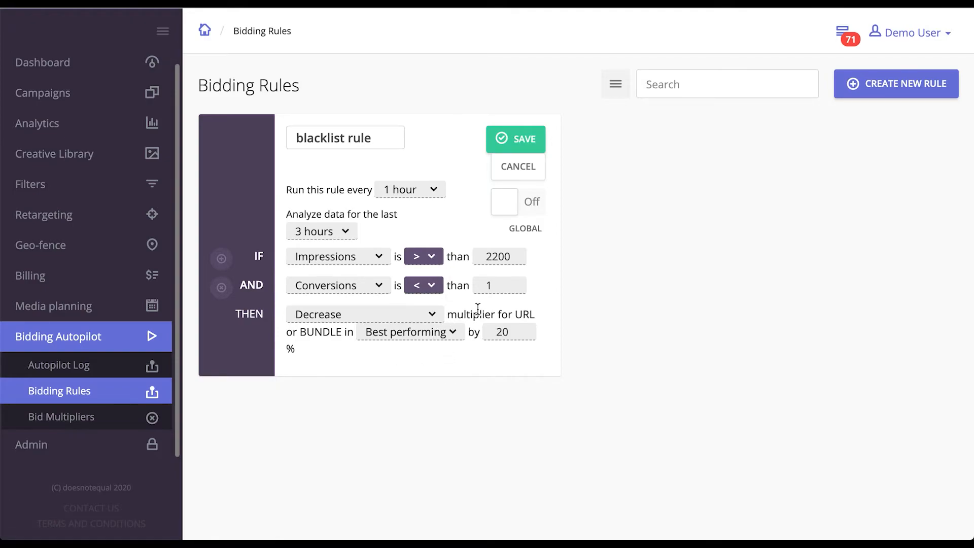
mouse_move(405, 320)
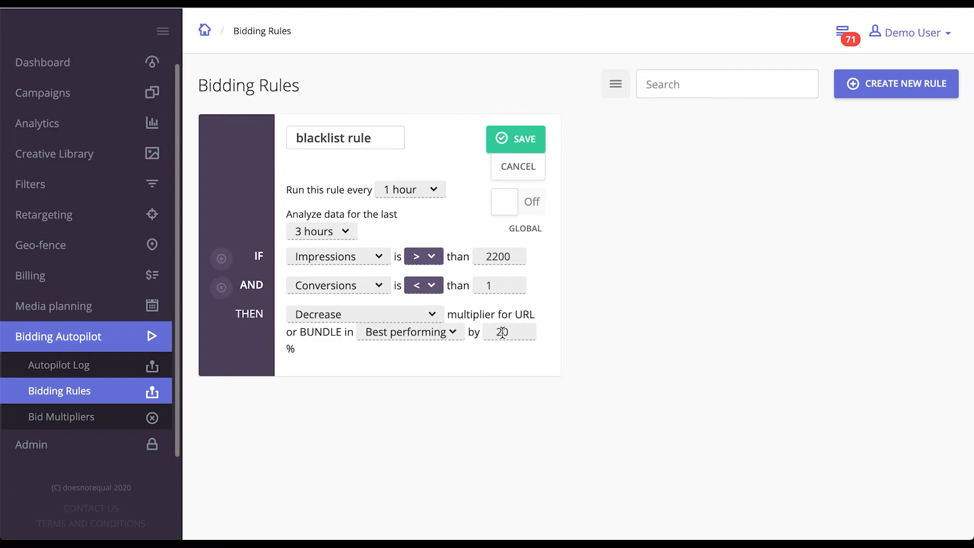
mouse_move(353, 354)
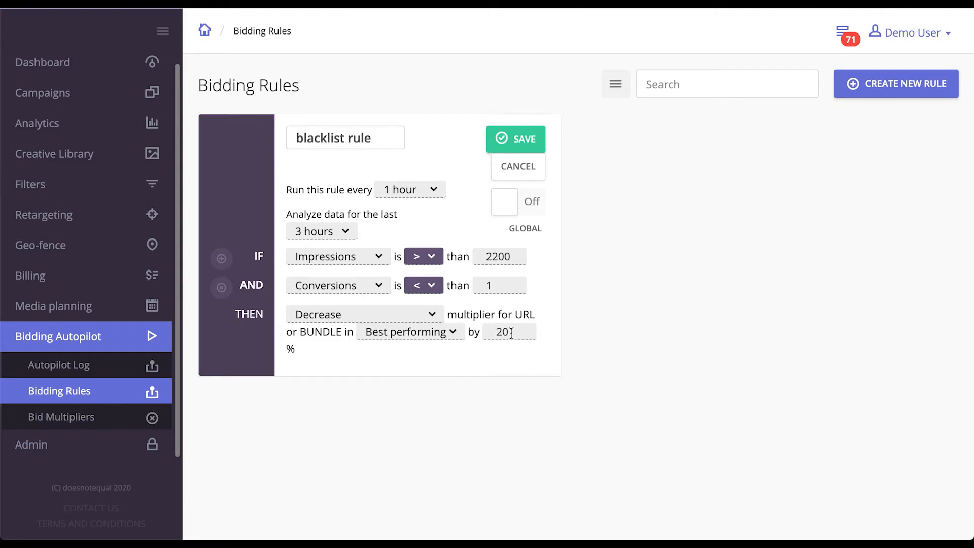
mouse_move(409, 367)
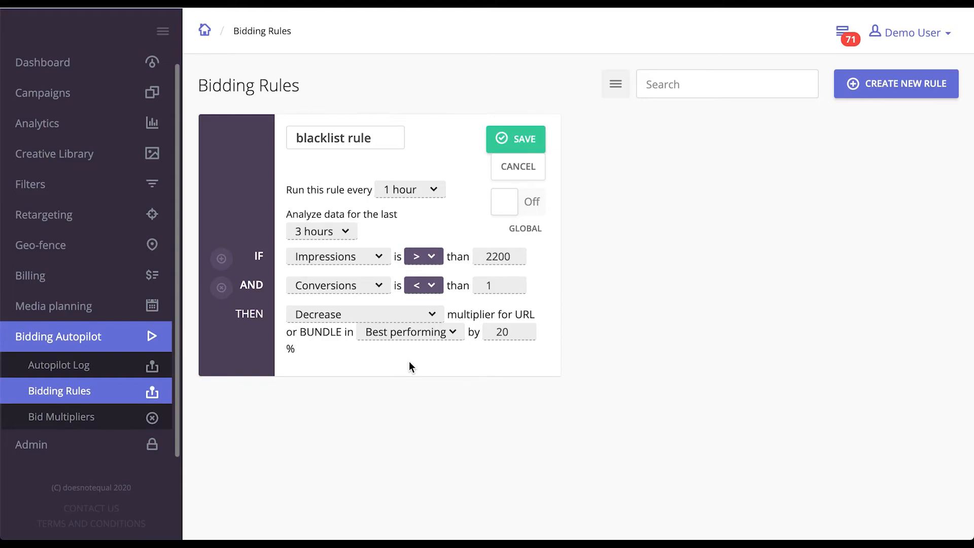
mouse_move(463, 357)
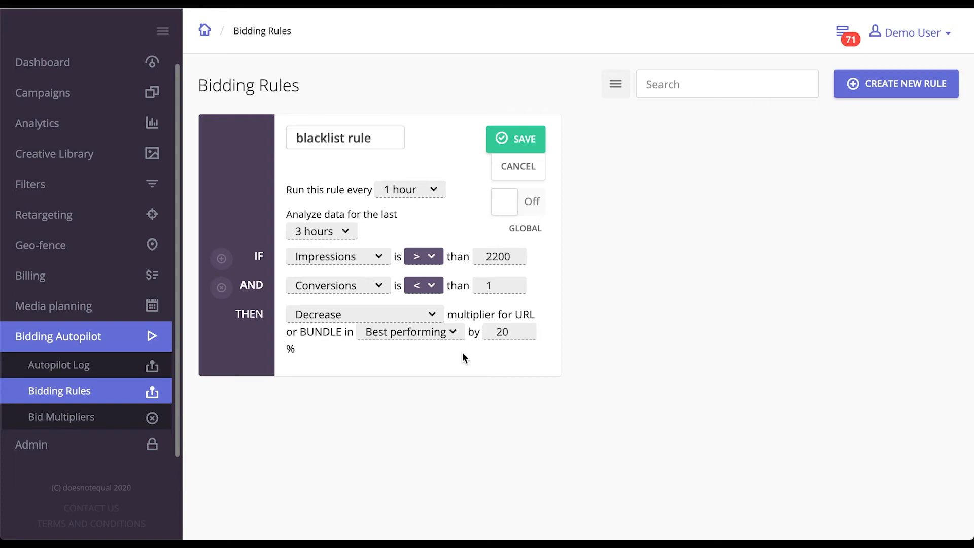
mouse_move(396, 346)
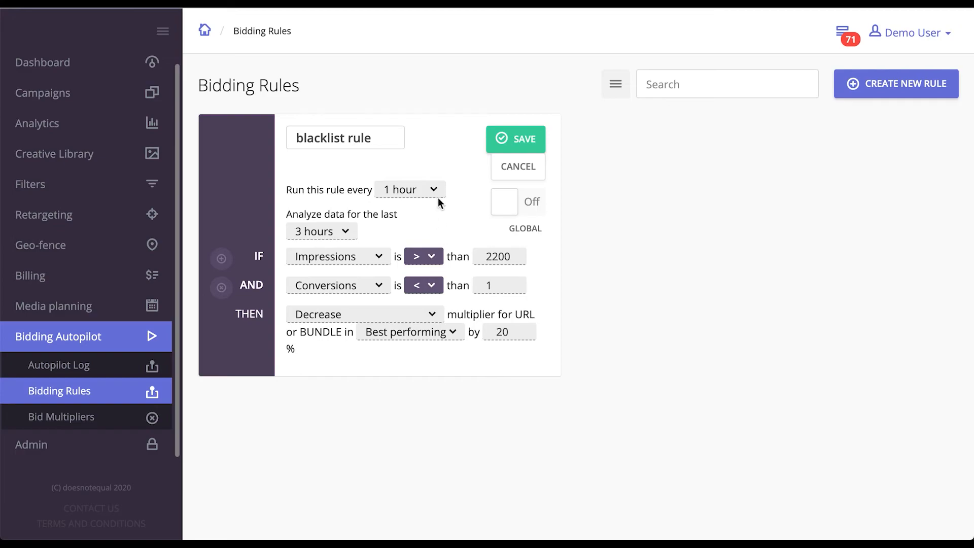
click(409, 189)
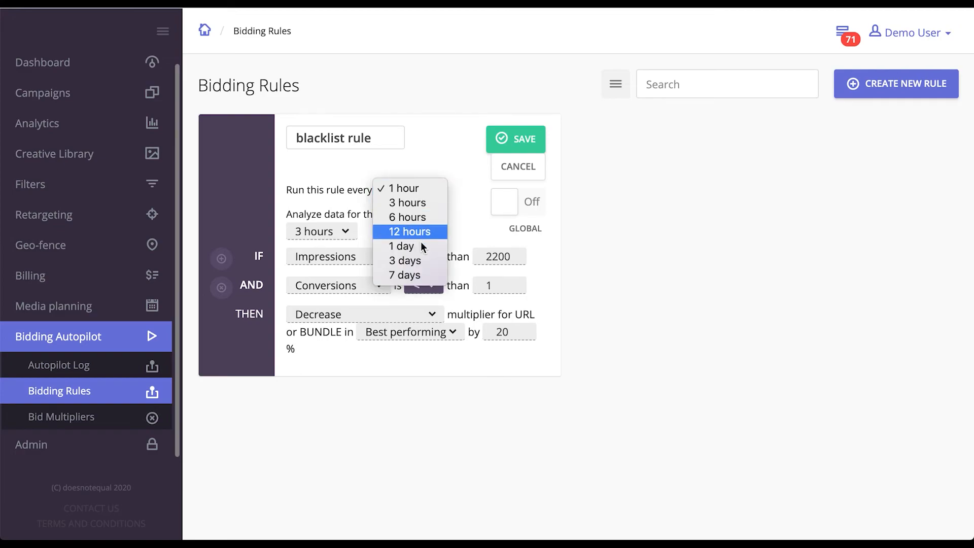
click(402, 188)
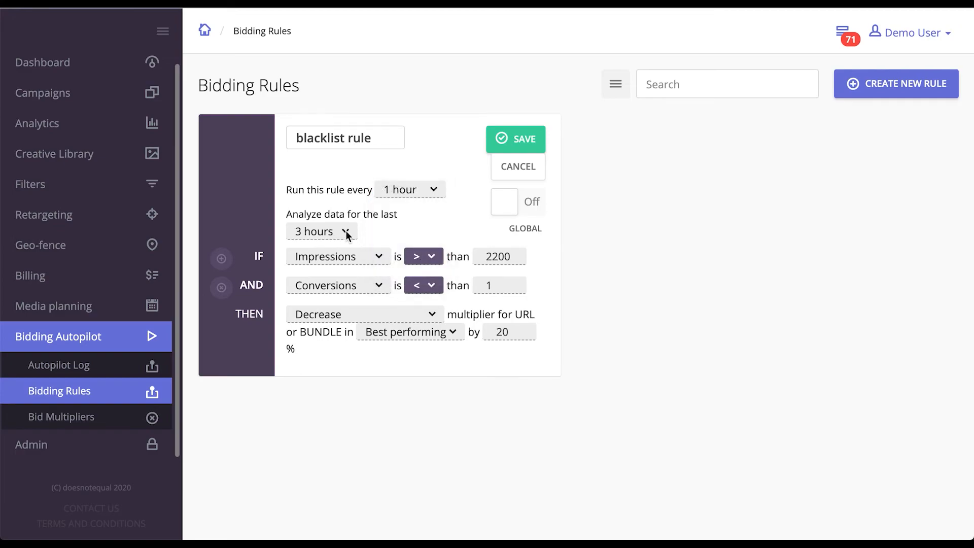
click(321, 232)
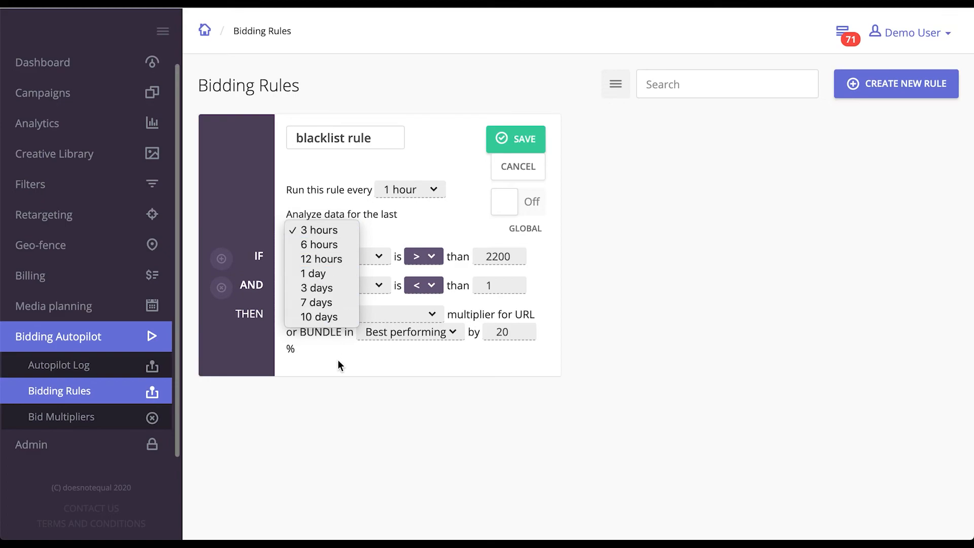